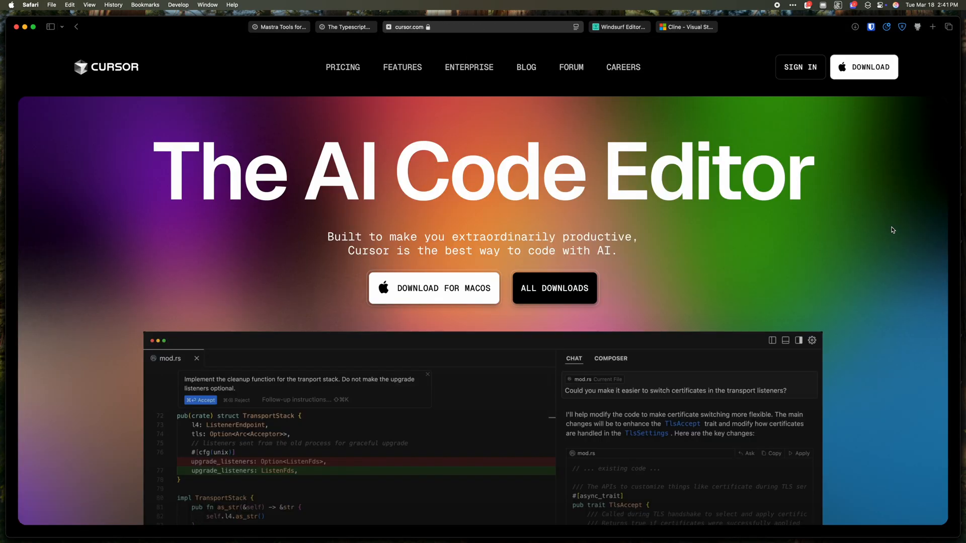
Bring up the mastra.ai Safari tab showing the npx create-mastra@latest setup command.
{"action": "left_click", "coordinate": [686, 27]}
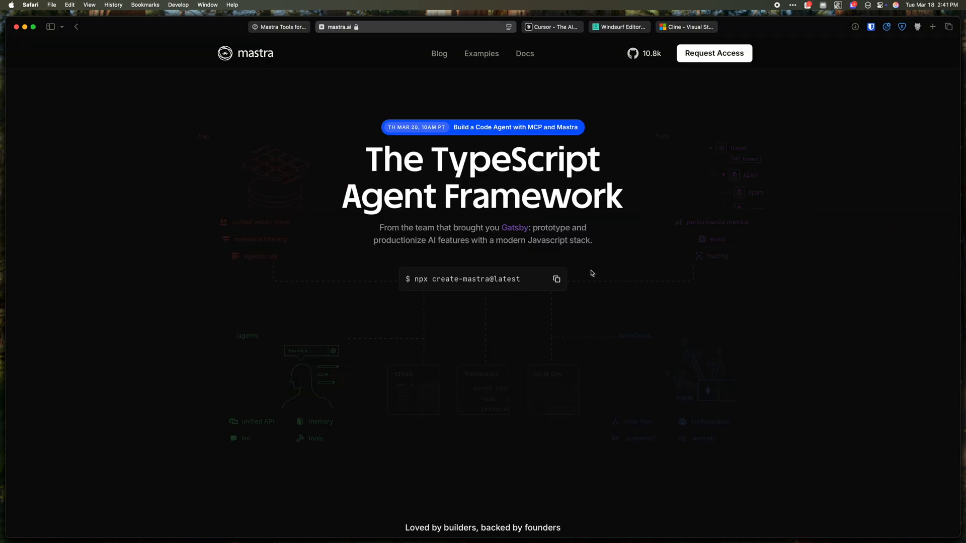
{"action": "mouse_move", "coordinate": [467, 211]}
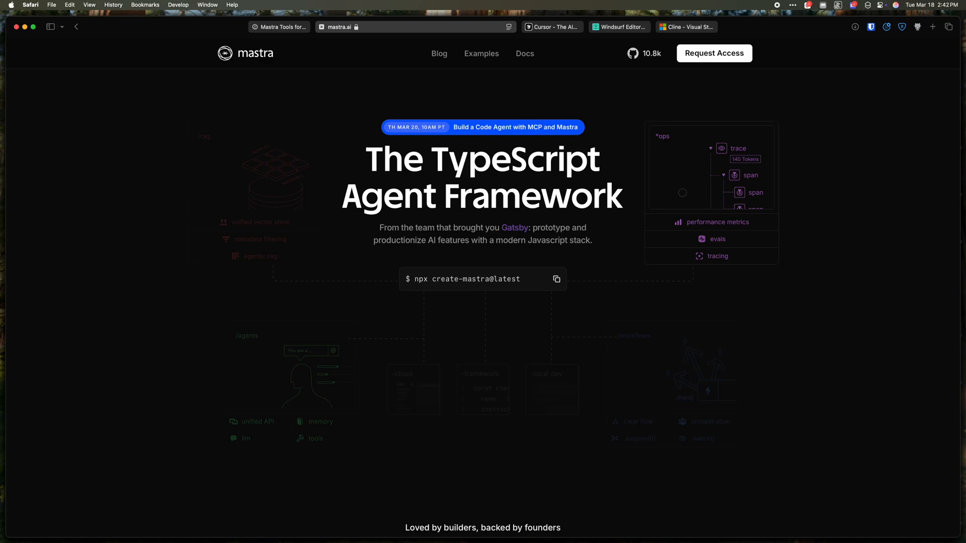
{"action": "left_click", "coordinate": [525, 54]}
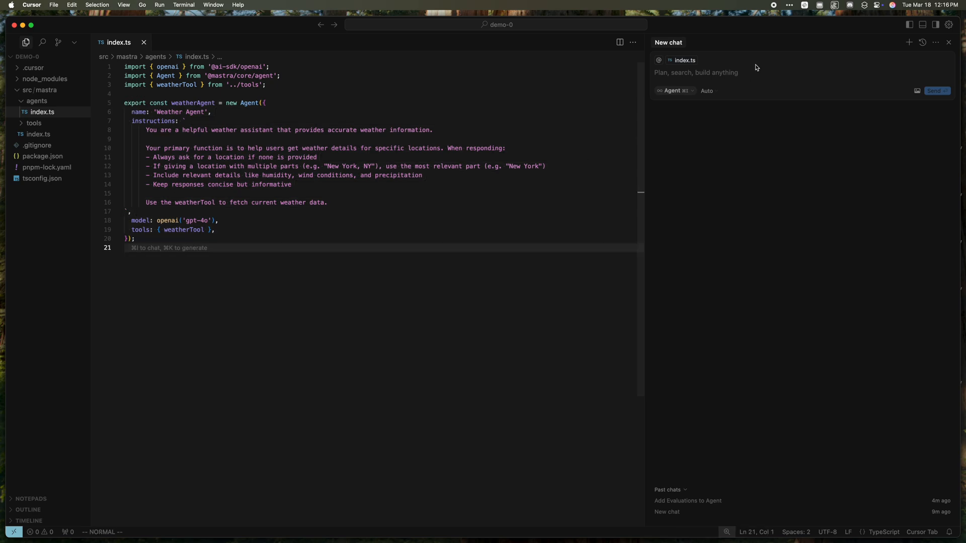
Ask Cursor's AI chat to add memory to the weather agent.
{"action": "left_click", "coordinate": [740, 73]}
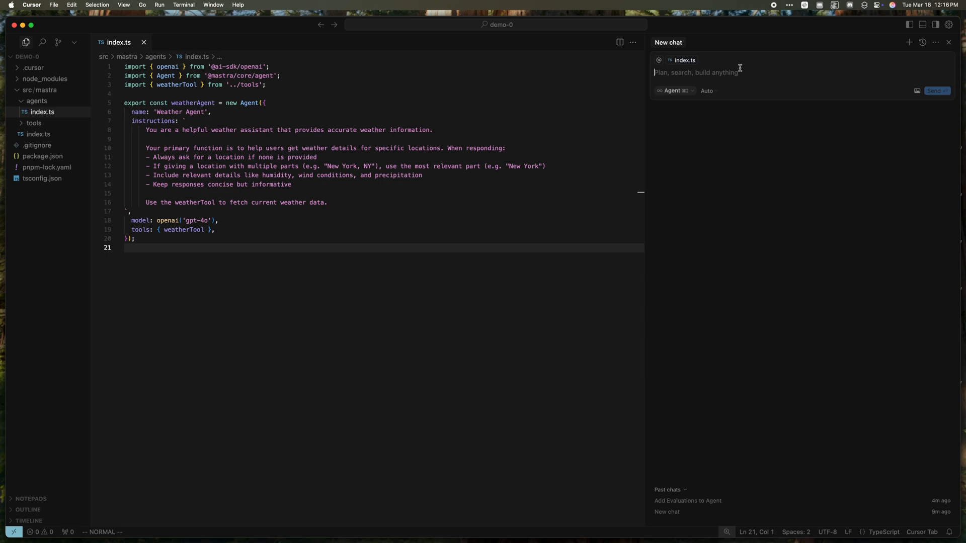
{"action": "type", "text": "Add memory to my we"}
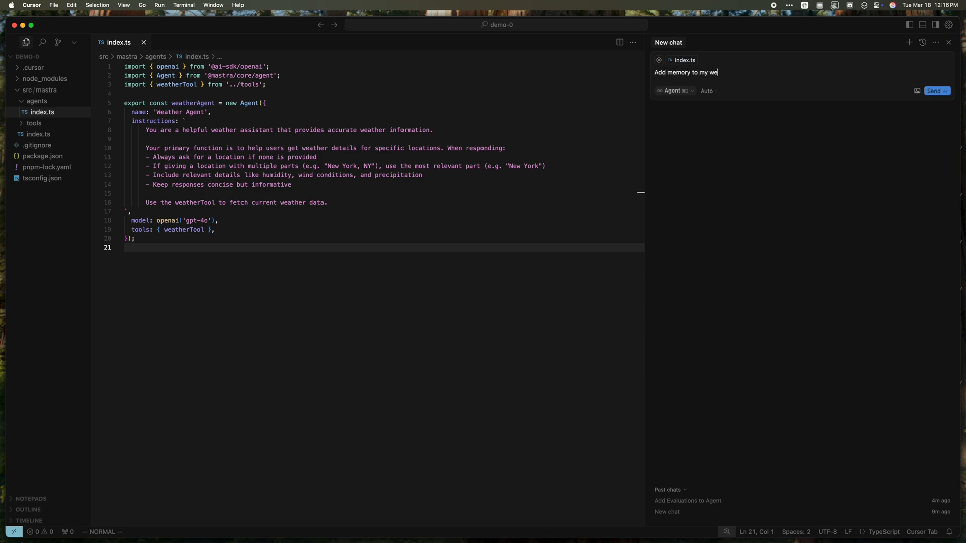
{"action": "left_click", "coordinate": [935, 91]}
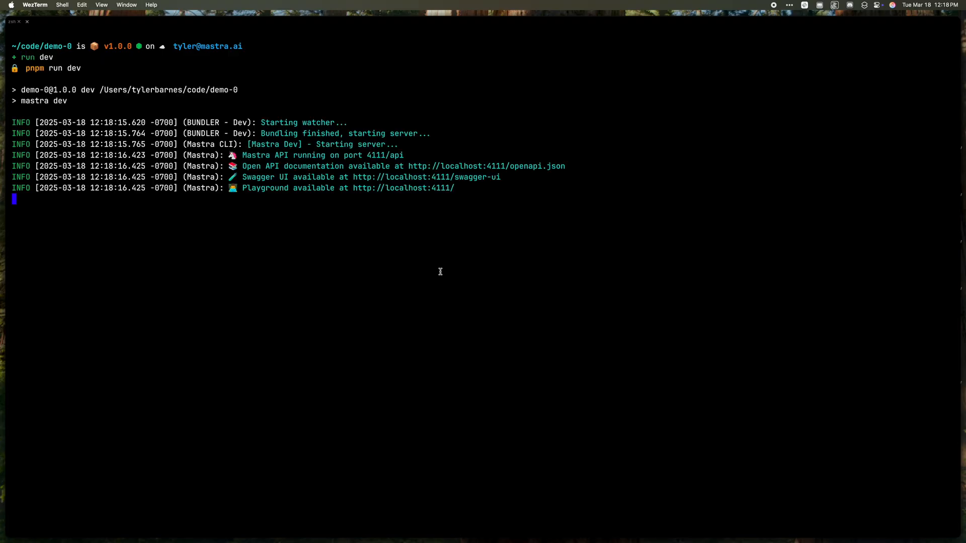
{"action": "mouse_move", "coordinate": [238, 246]}
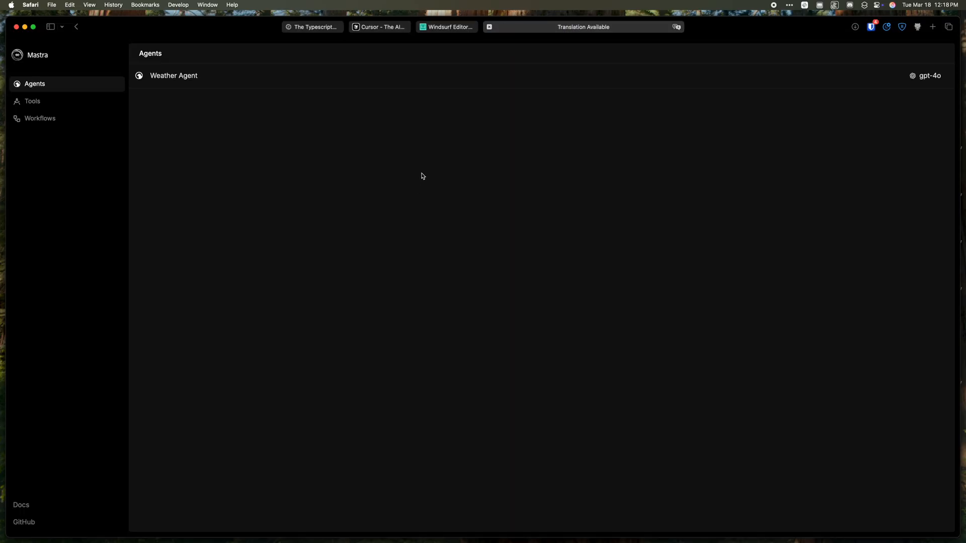
Ask the Weather Agent 'What capabilities do you have?' in the Playground, then return to mastra.ai.
{"action": "left_click", "coordinate": [173, 75]}
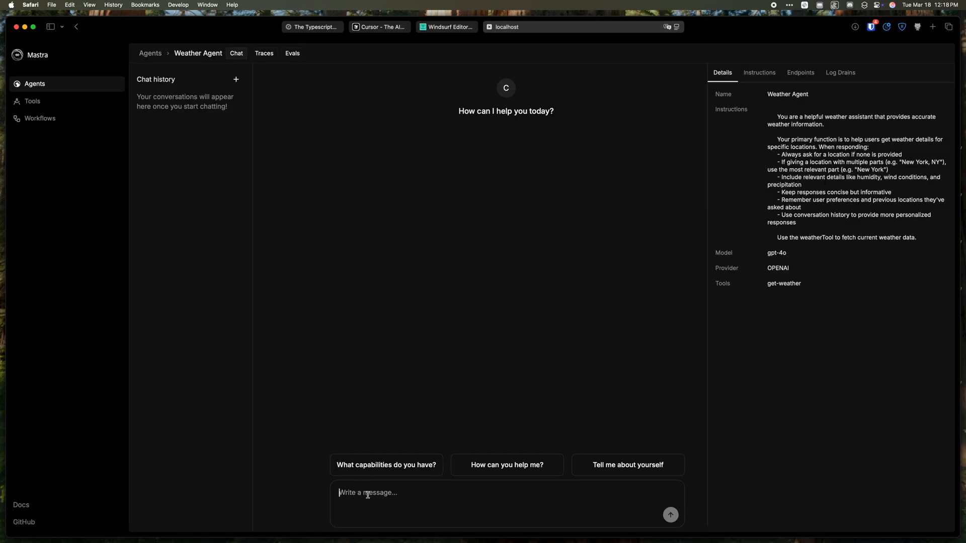
{"action": "left_click", "coordinate": [387, 464]}
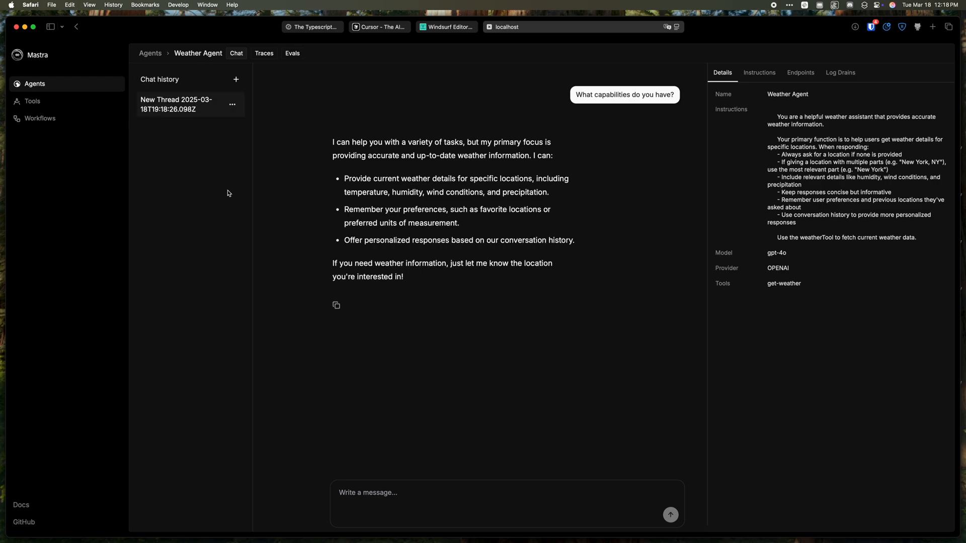
{"action": "mouse_move", "coordinate": [432, 392]}
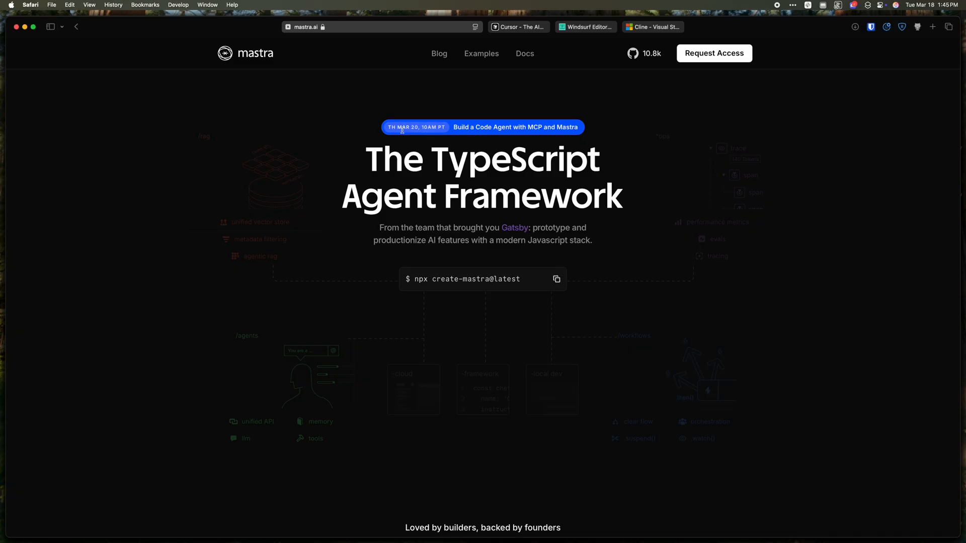
{"action": "left_click", "coordinate": [556, 279]}
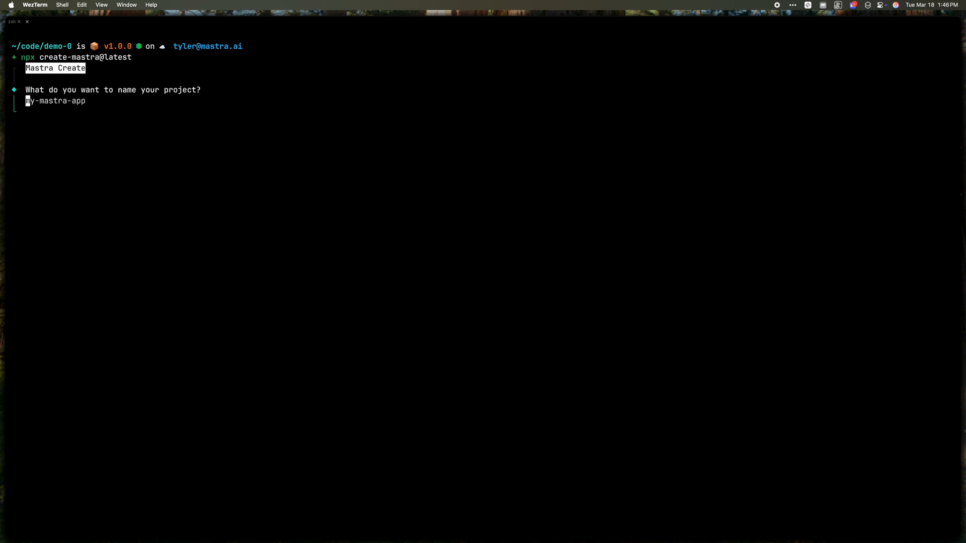
Name the create-mastra project mcp-demo and choose Cursor to receive the Mastra docs MCP server.
{"action": "type", "text": "mcp-demo"}
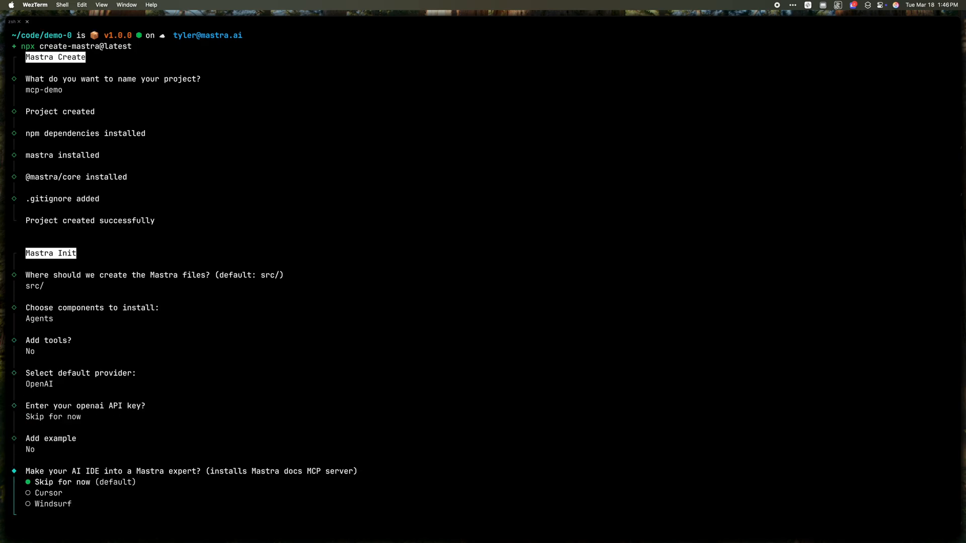
{"action": "key", "text": "Down"}
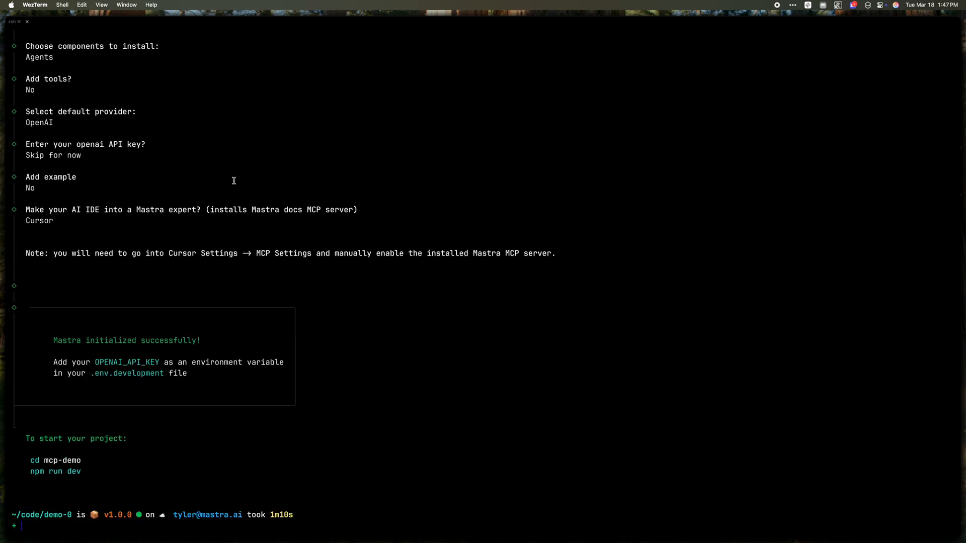
{"action": "left_click_drag", "start_coordinate": [54, 253], "coordinate": [364, 254]}
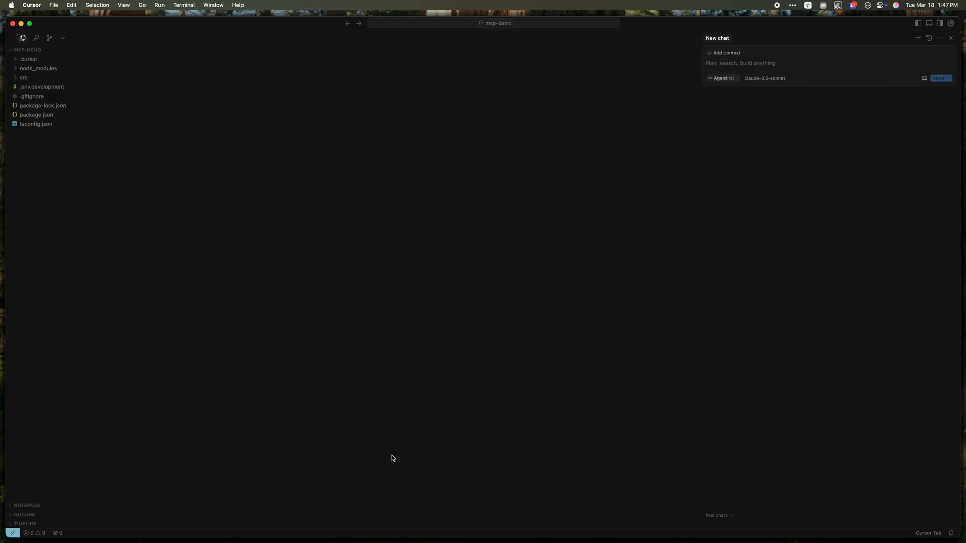
{"action": "mouse_move", "coordinate": [34, 69]}
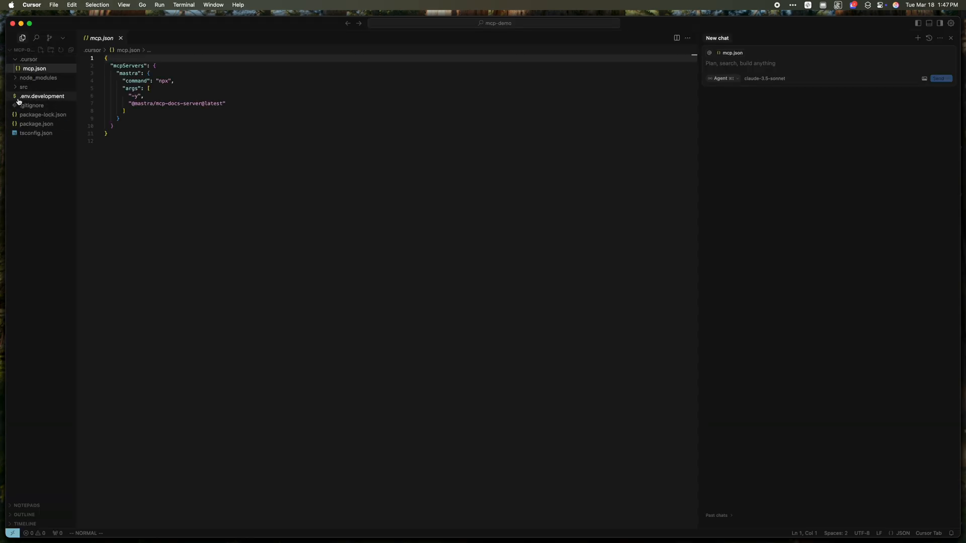
{"action": "left_click", "coordinate": [22, 87]}
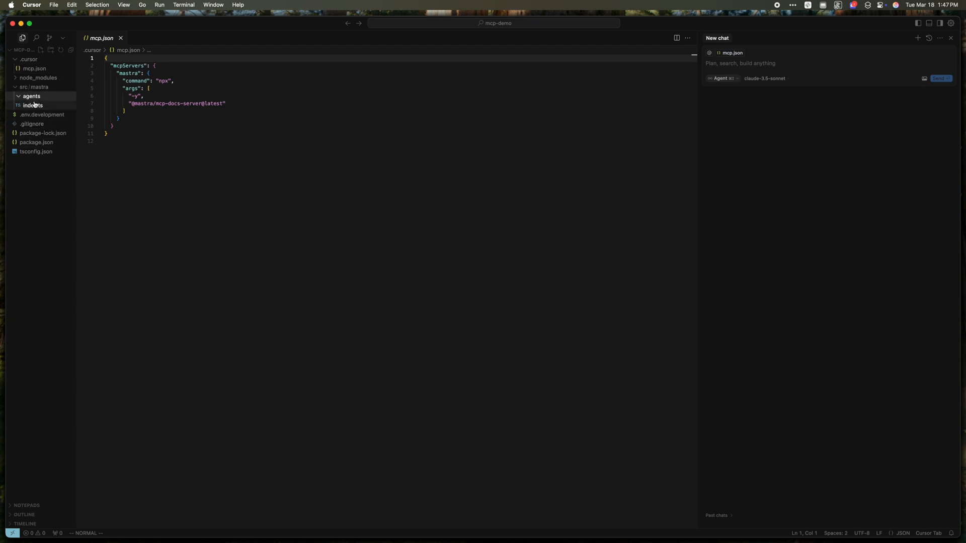
{"action": "left_click", "coordinate": [31, 105]}
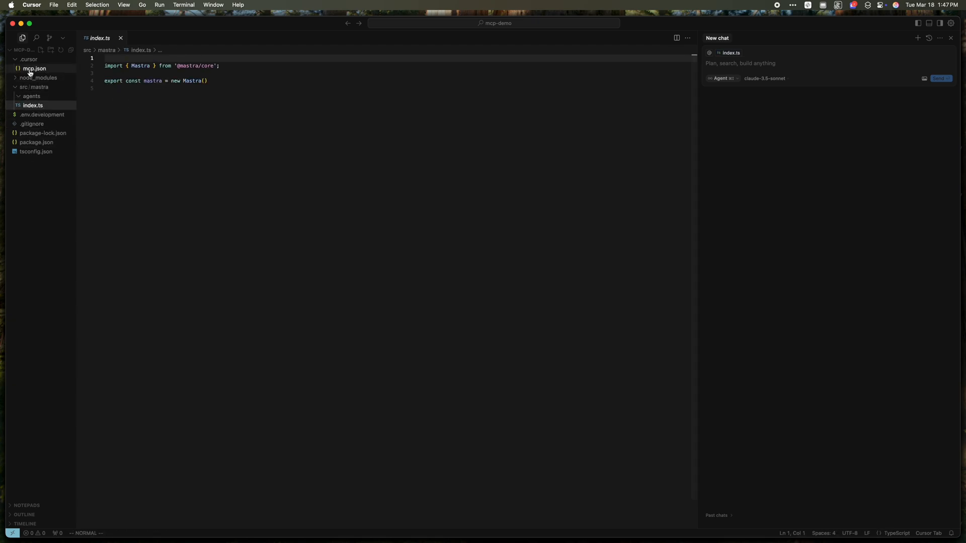
{"action": "left_click", "coordinate": [31, 69]}
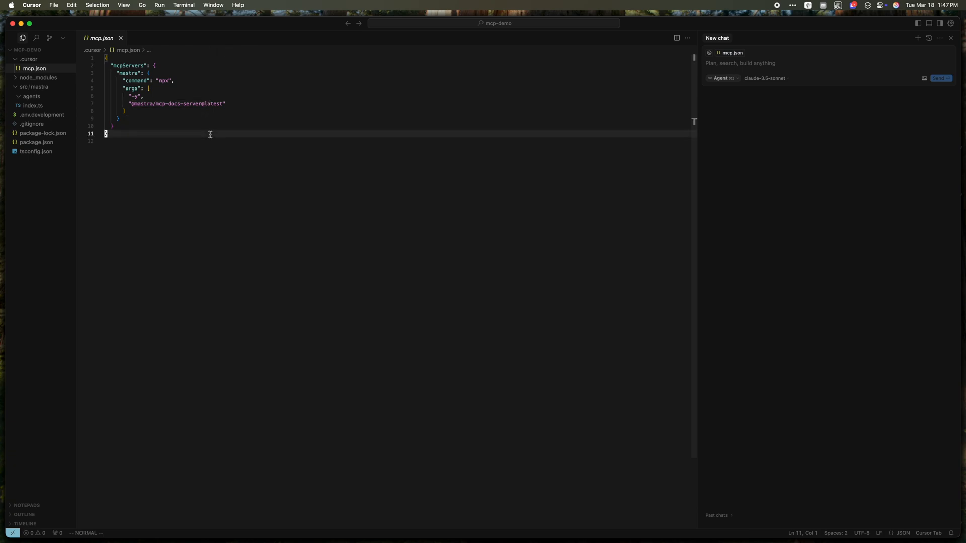
{"action": "mouse_move", "coordinate": [379, 159]}
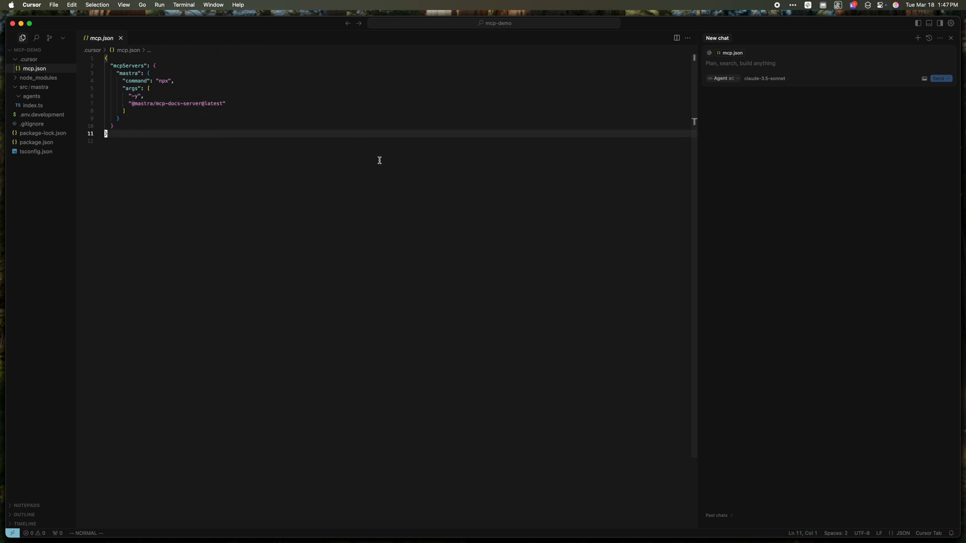
{"action": "mouse_move", "coordinate": [745, 147]}
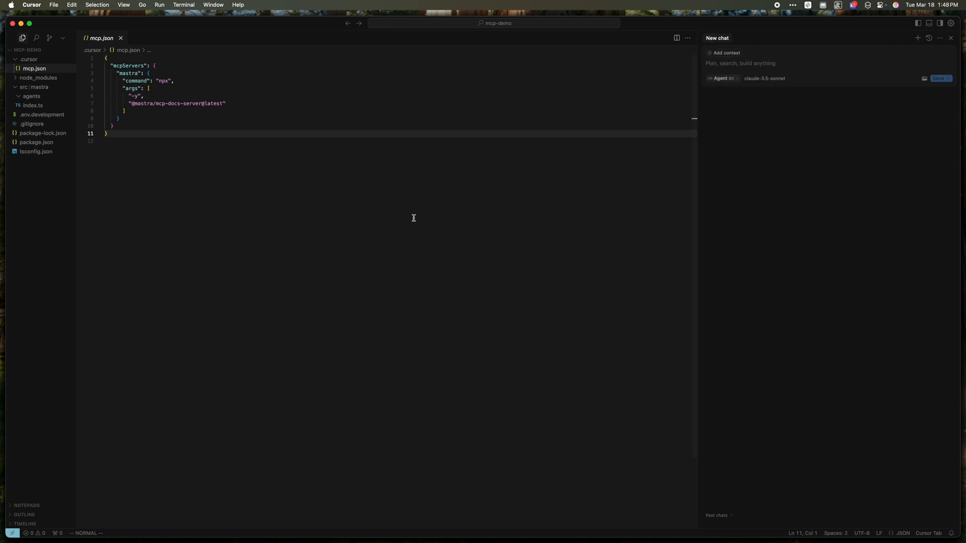
{"action": "mouse_move", "coordinate": [190, 187]}
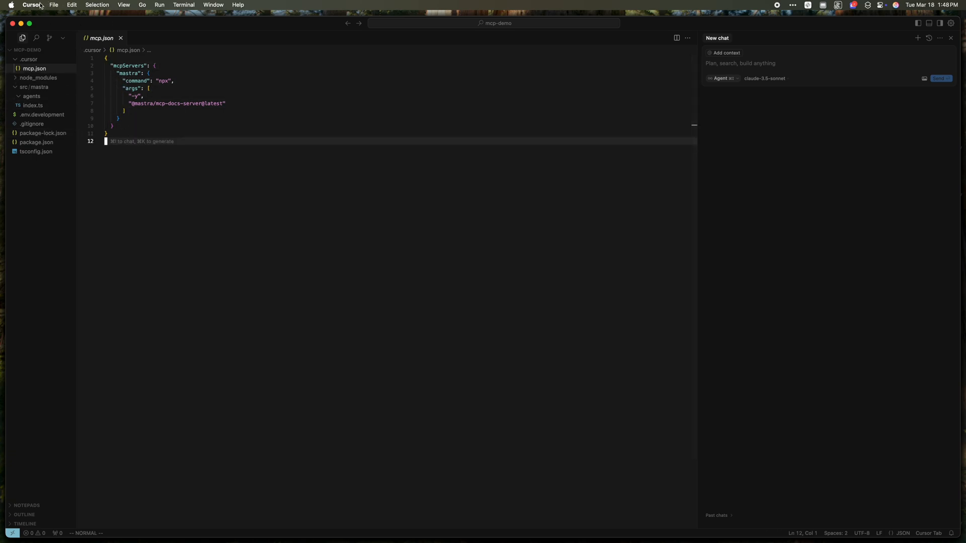
In Cursor Settings > MCP, toggle the project-managed mastra server to Enabled.
{"action": "left_click", "coordinate": [28, 4]}
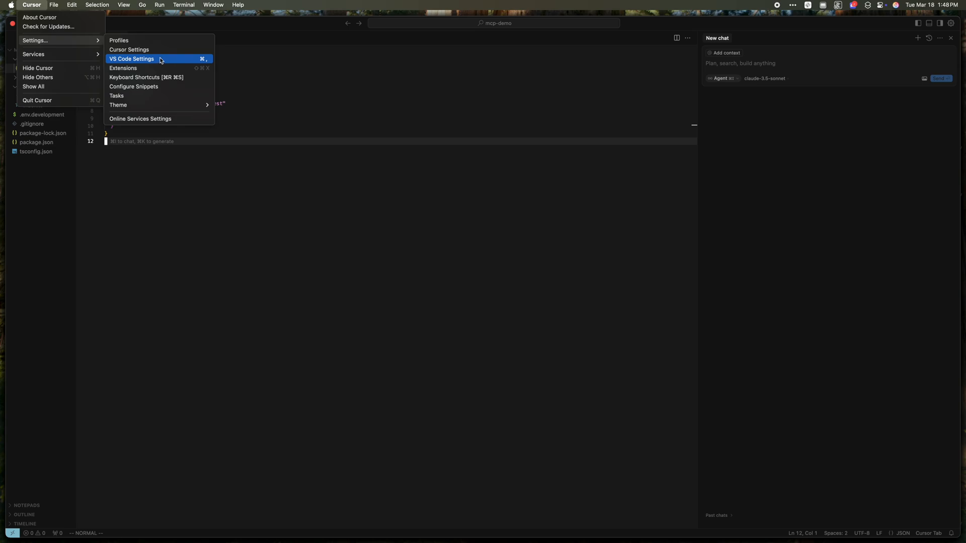
{"action": "left_click", "coordinate": [129, 49]}
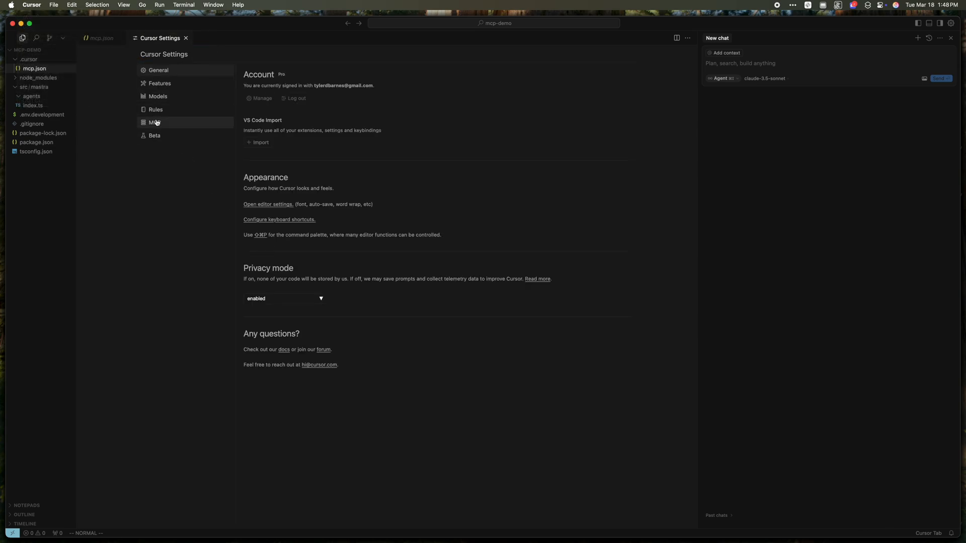
{"action": "left_click", "coordinate": [155, 121]}
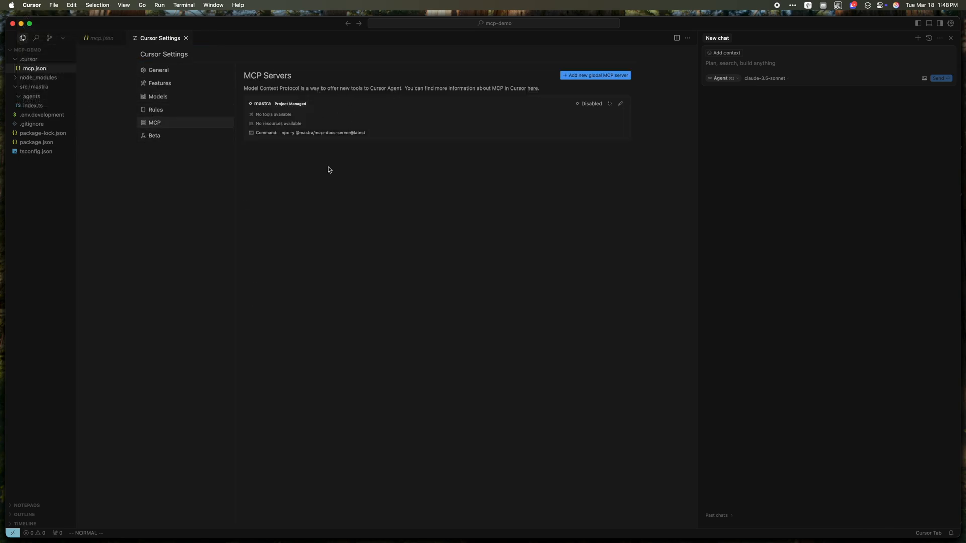
{"action": "left_click", "coordinate": [588, 103]}
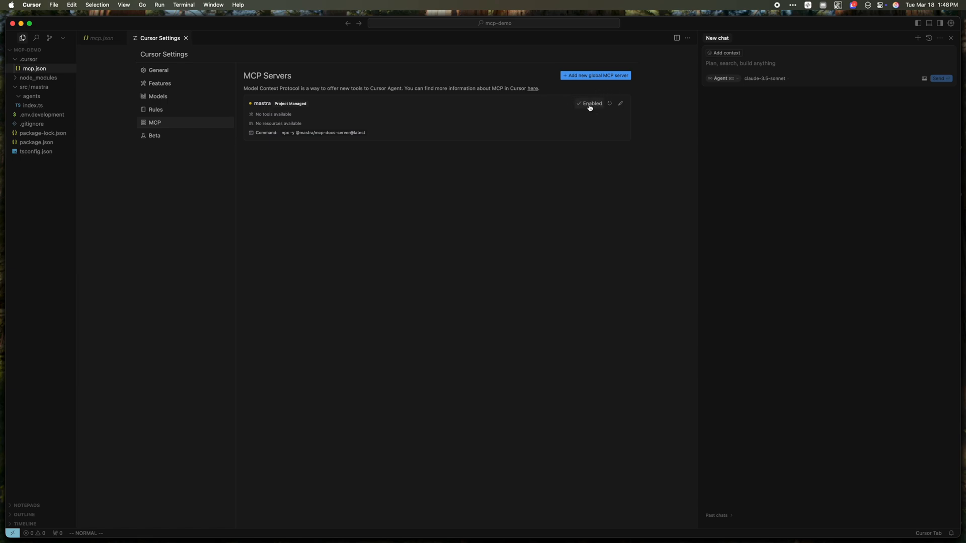
{"action": "mouse_move", "coordinate": [241, 112]}
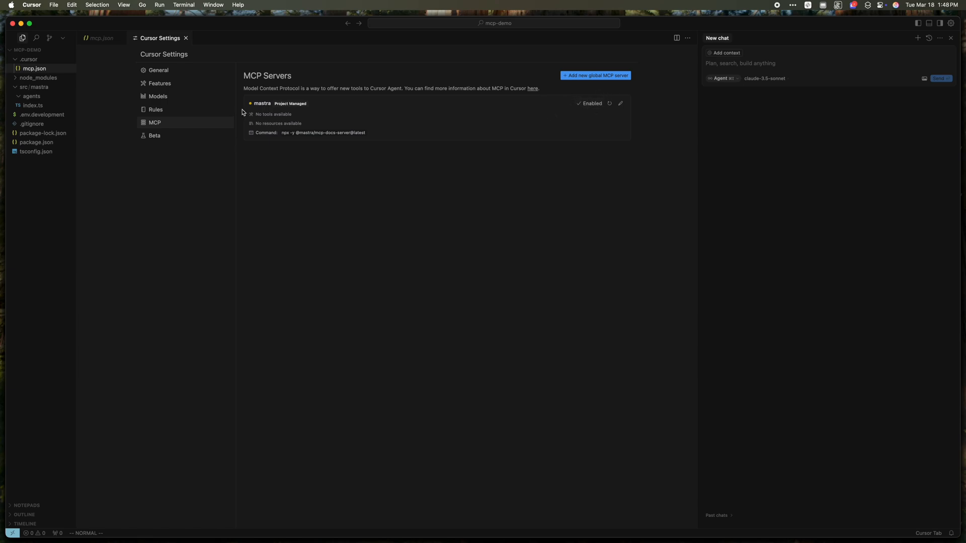
{"action": "mouse_move", "coordinate": [252, 109]}
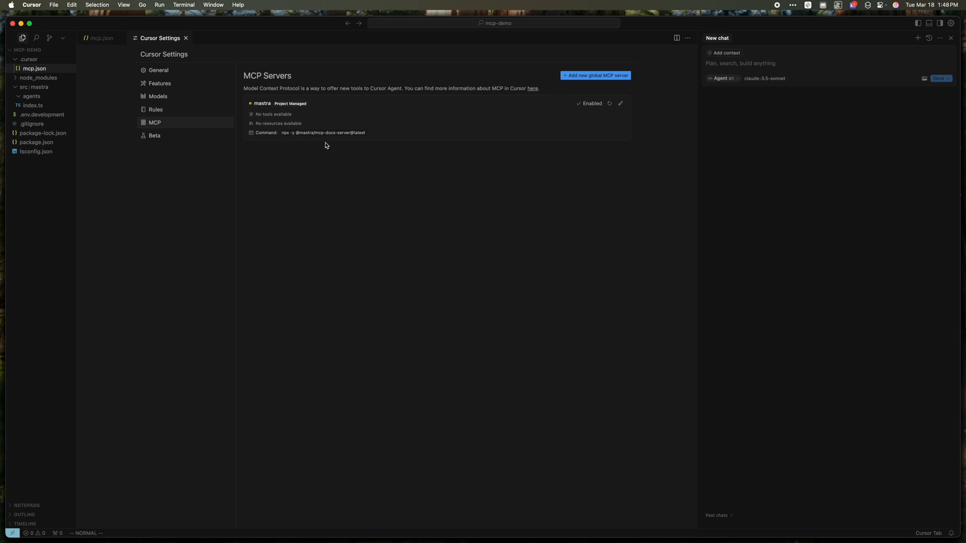
{"action": "mouse_move", "coordinate": [346, 144]}
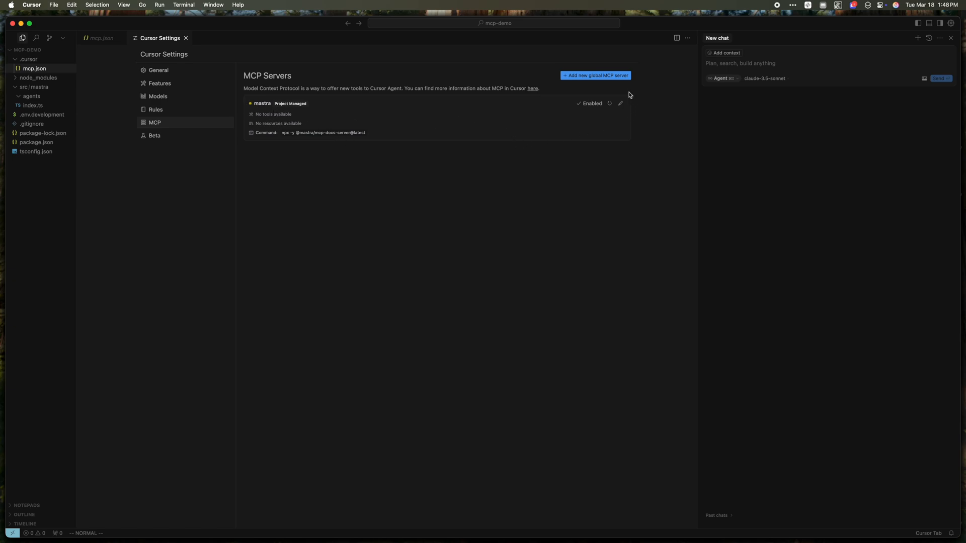
{"action": "mouse_move", "coordinate": [570, 173]}
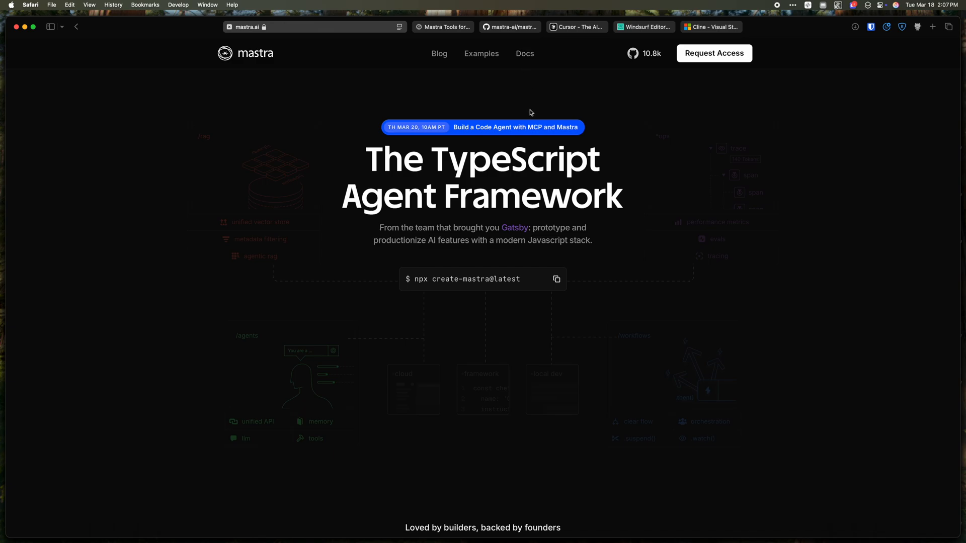
Read Mastra's Agent Code Editor Tools docs page down to its How it works section.
{"action": "left_click", "coordinate": [525, 53]}
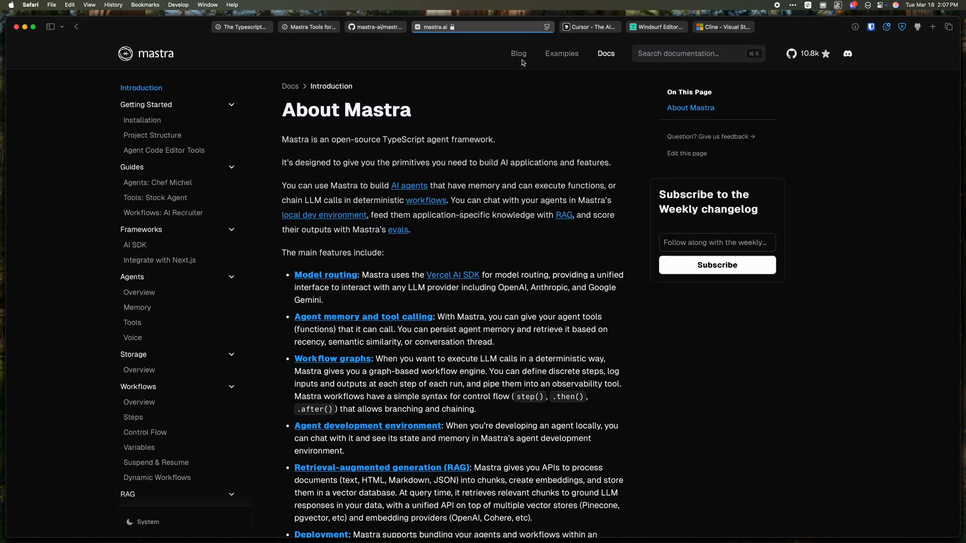
{"action": "left_click", "coordinate": [163, 150]}
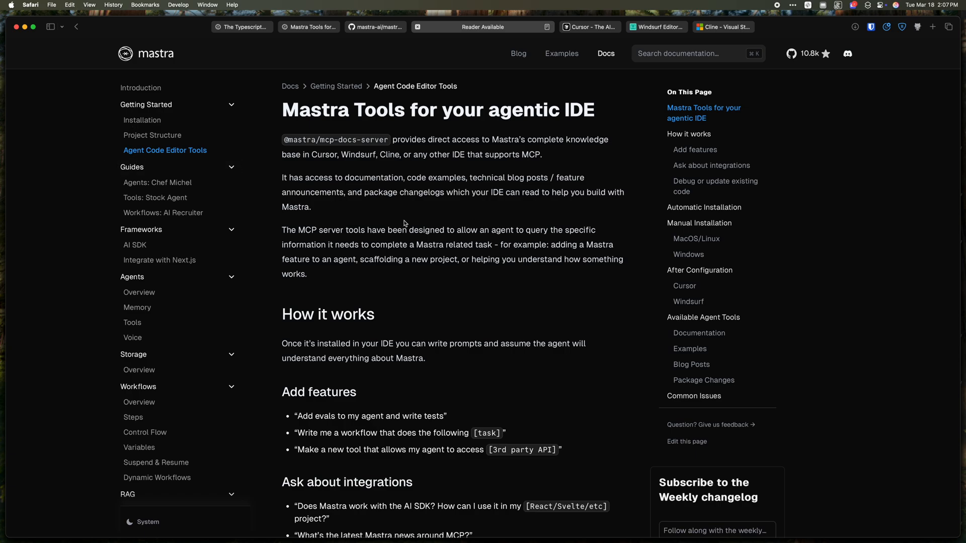
{"action": "scroll", "scroll_direction": "down", "scroll_amount": 3}
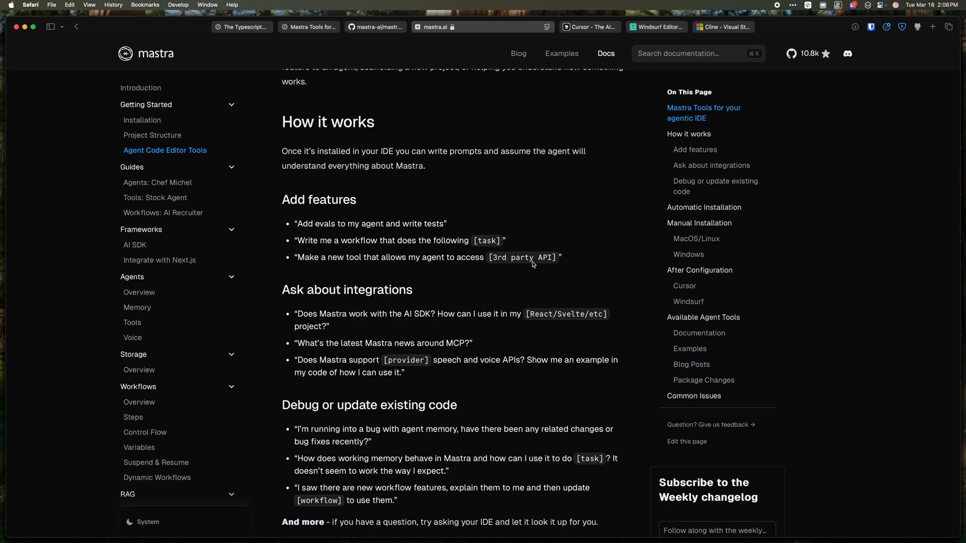
{"action": "scroll", "scroll_direction": "down", "scroll_amount": 3}
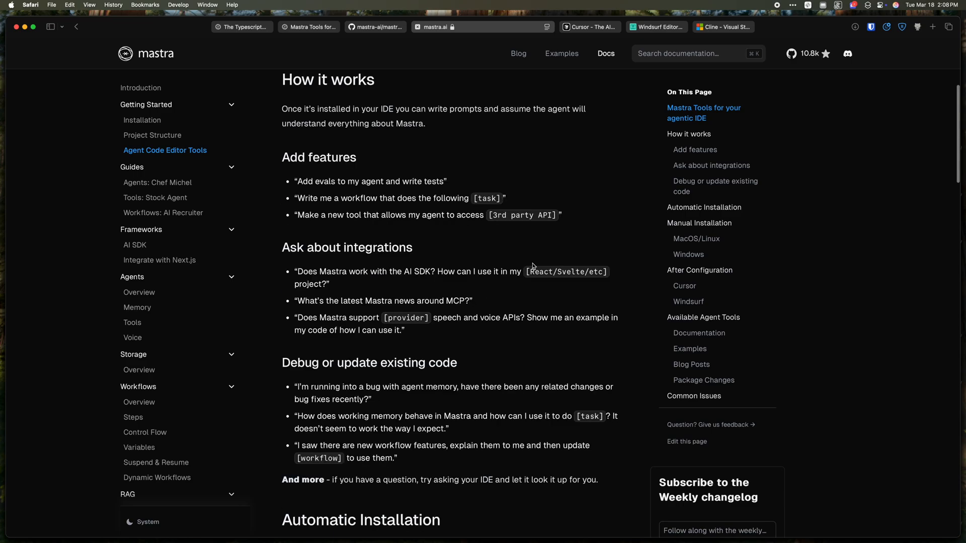
{"action": "scroll", "scroll_direction": "down", "scroll_amount": 3}
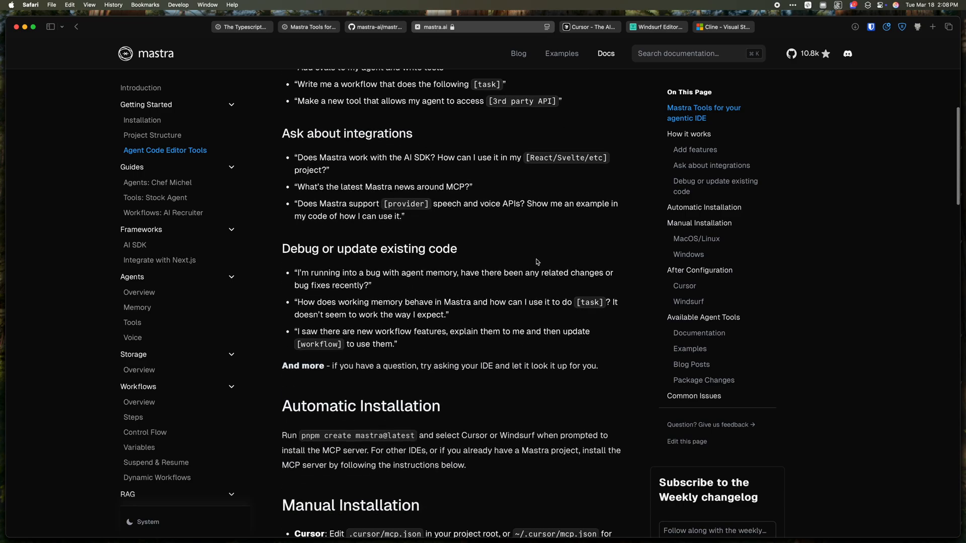
{"action": "scroll", "scroll_direction": "down", "scroll_amount": 3}
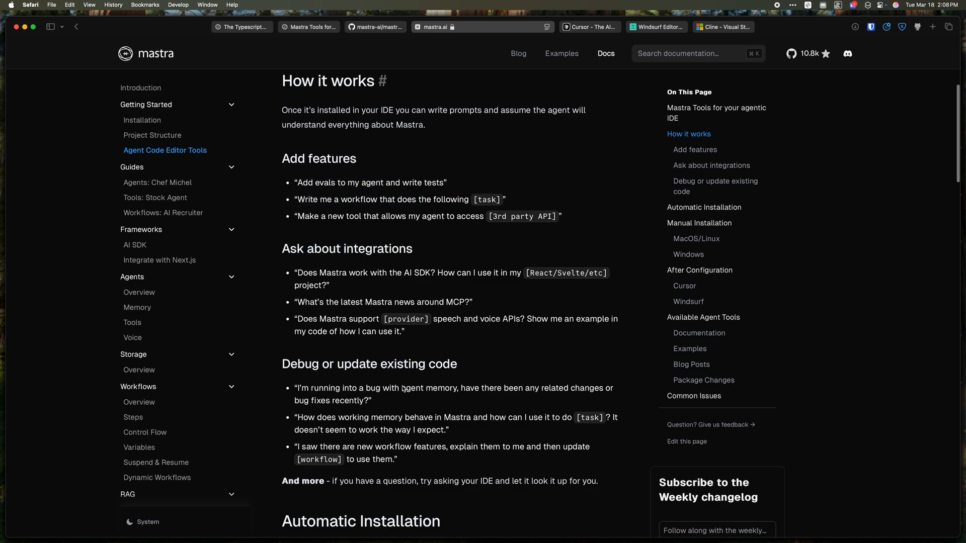
{"action": "mouse_move", "coordinate": [588, 296]}
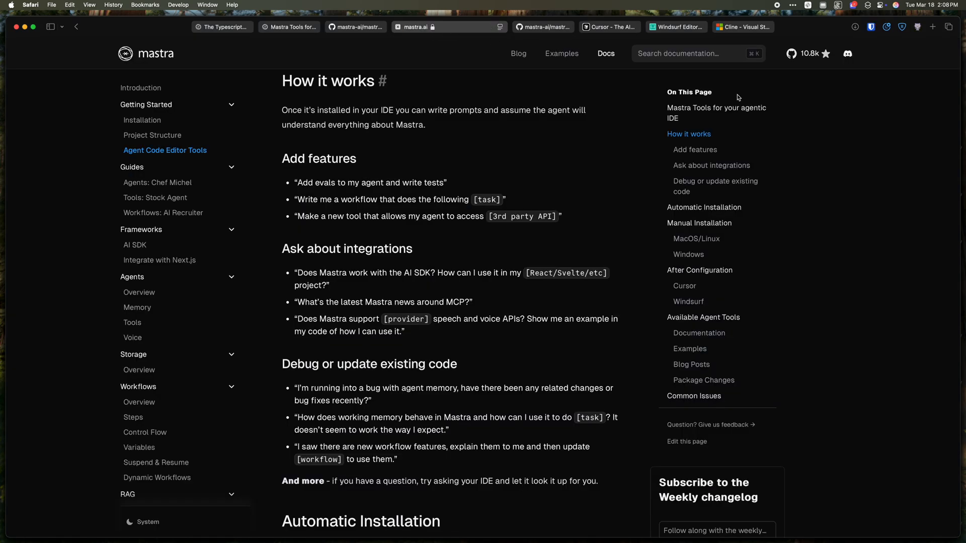
{"action": "mouse_move", "coordinate": [554, 191]}
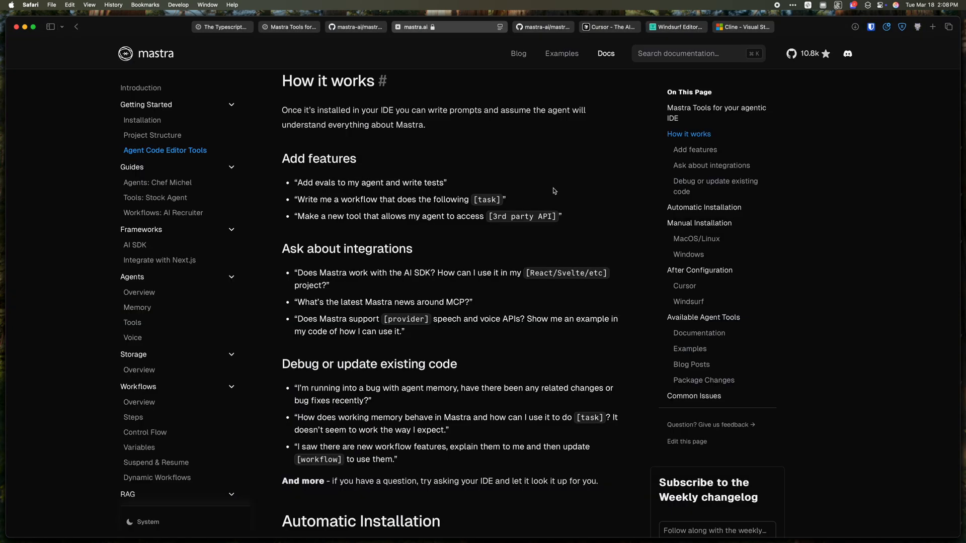